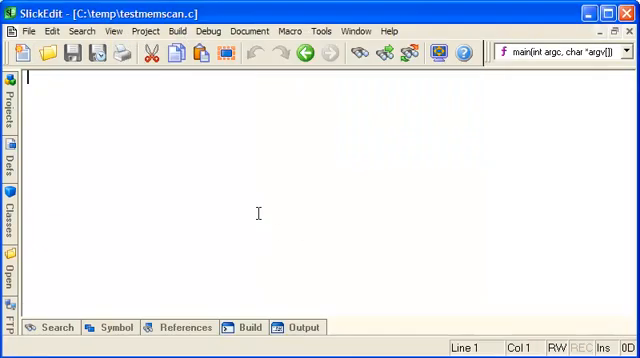
Step: Write the stdio.h include and an int main(void) skeleton that returns 0
type("#include <stdio.h")
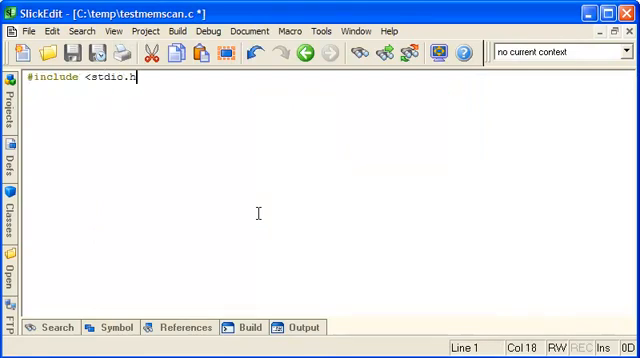
type("int mai")
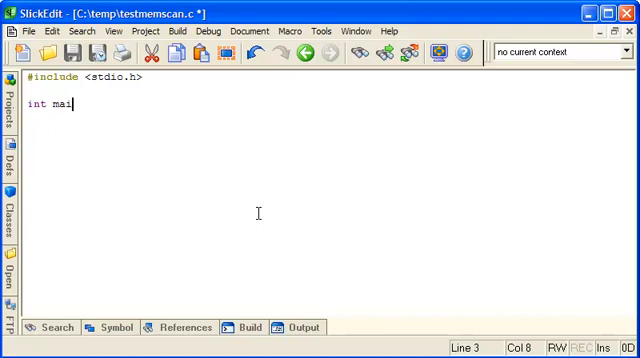
type("n(void)")
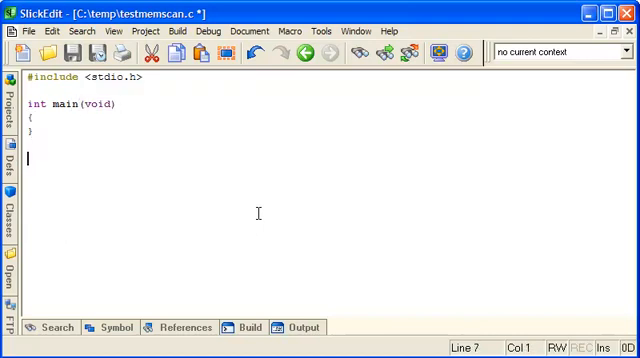
type("return 0;")
type("int v")
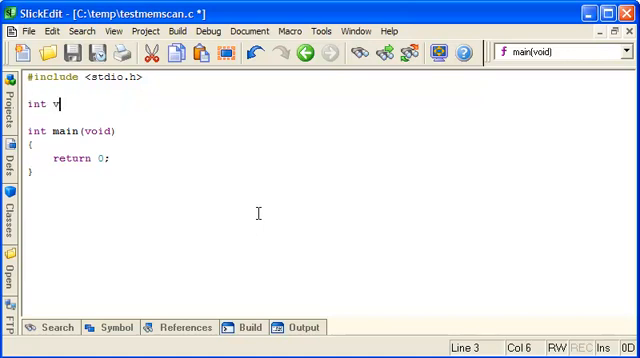
Step: Declare int val = 0 and printf "writing 1000" with val's address as %08x
type("al = 0;")
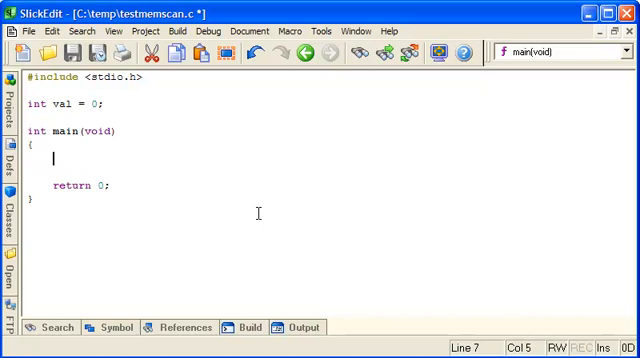
type("printf (\"")
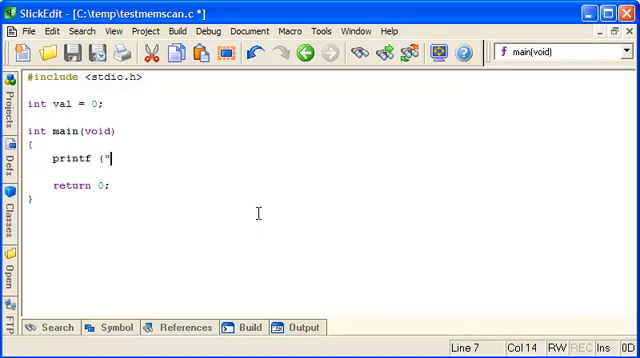
type("writing 1000 at address")
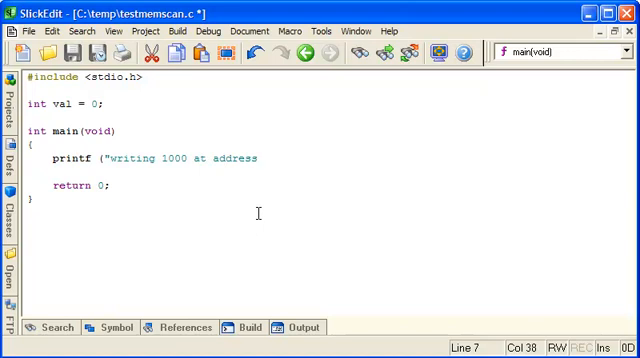
type("%08x")
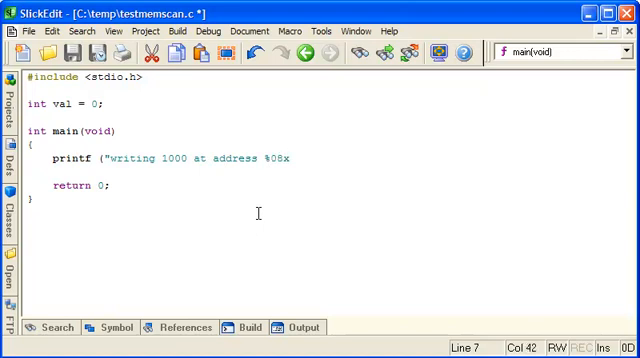
type("\\r\\n\",")
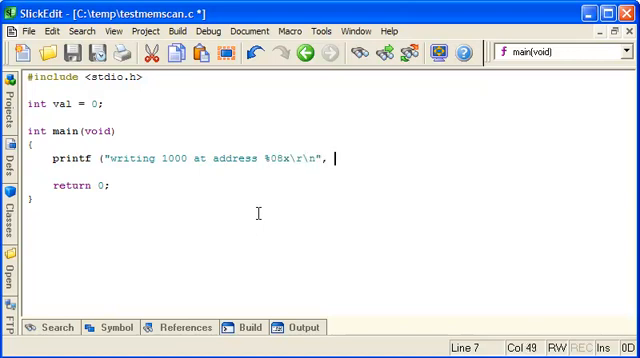
type("&")
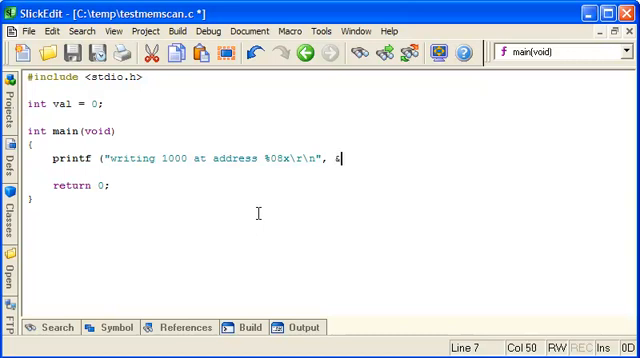
type("val);")
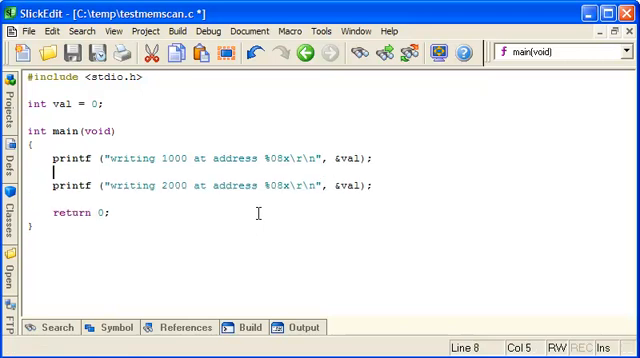
Step: Set val = 1000, pause with char s[10] and gets(s), and declare val1–val6 = 1000
type("va")
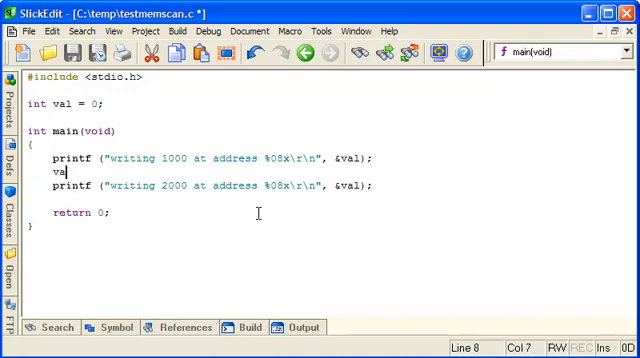
type("l")
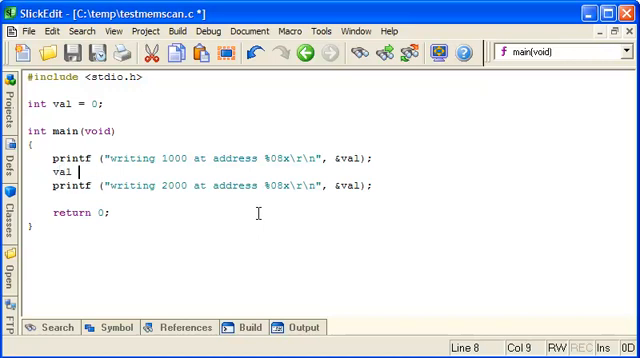
type("= 1000;")
type("{")
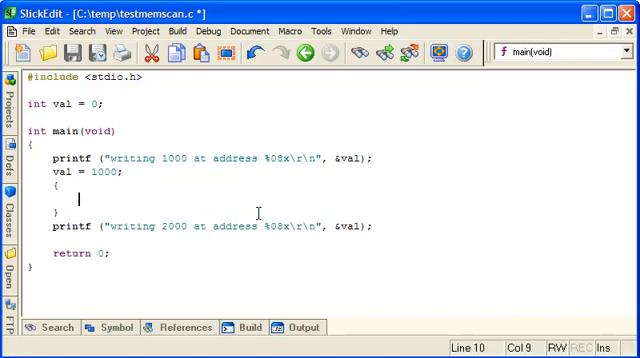
type("char s[10];")
type("gets(s);")
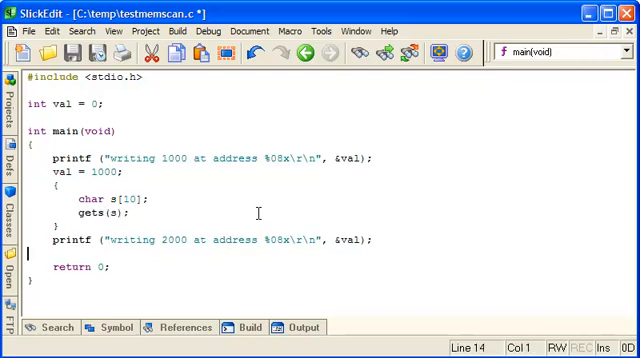
type("val6 = 1000;")
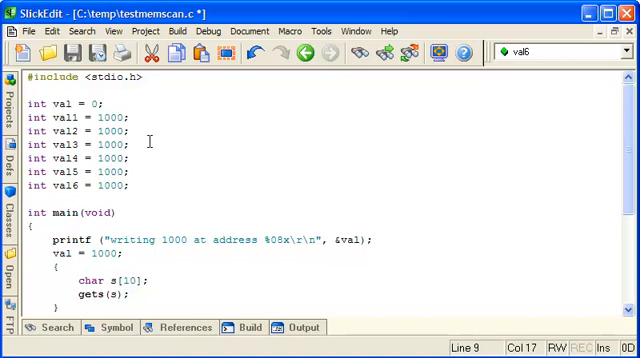
mouse_move(441, 237)
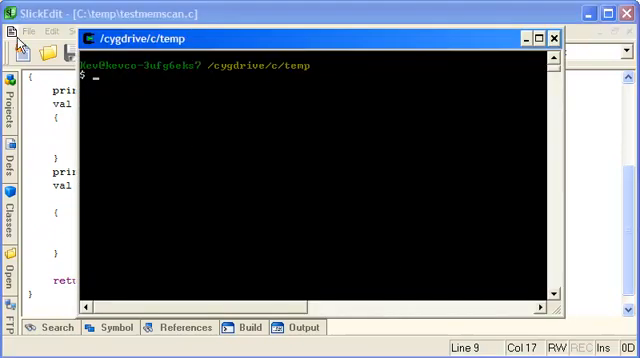
Step: Compile testmemscan.c with gcc -o testmemscan and run ./testmemscan
type("gc")
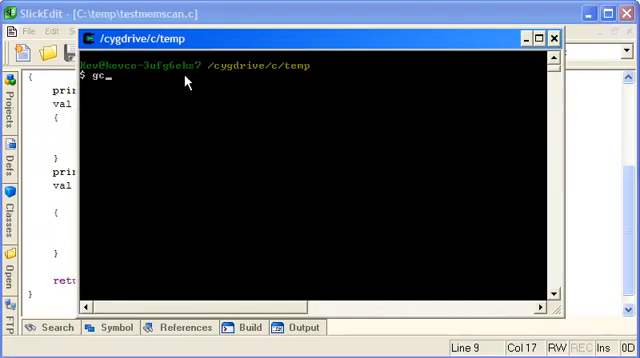
type("cc -o teste")
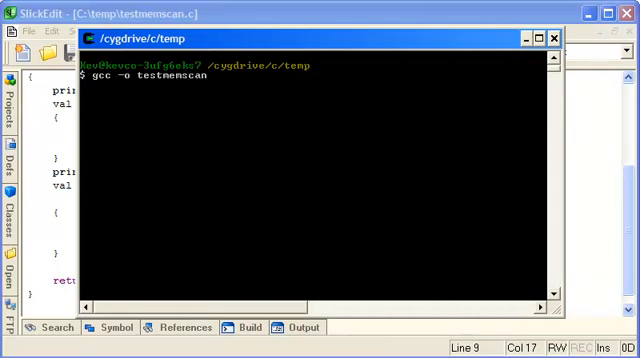
type("testmems")
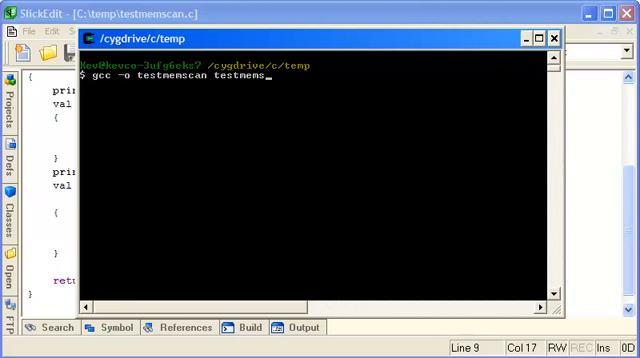
type("can.c")
type("./")
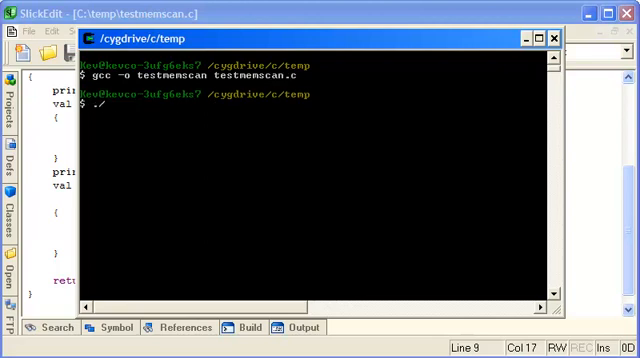
type("testmemscan")
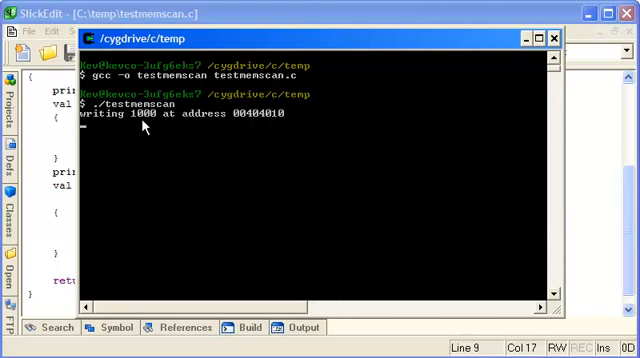
mouse_move(288, 119)
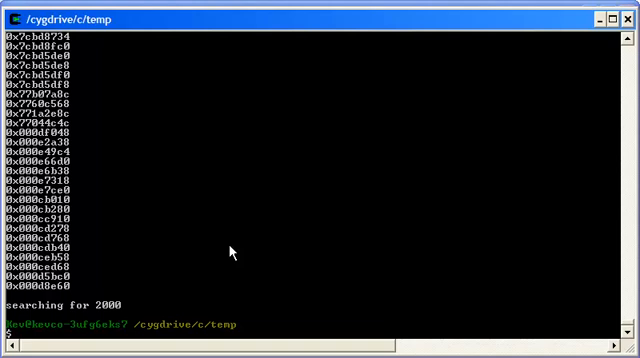
mouse_move(247, 249)
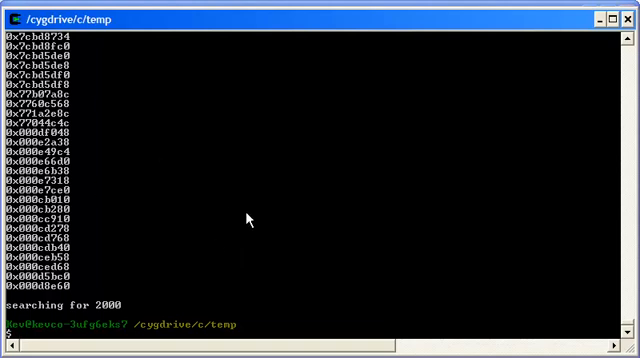
Step: Look up testmemscan.exe's PID 4104 with tasklist and run memscan on it
type("tasklist")
type("./memscan")
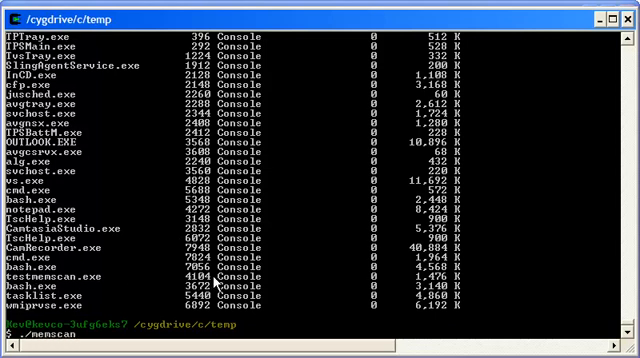
type("4104")
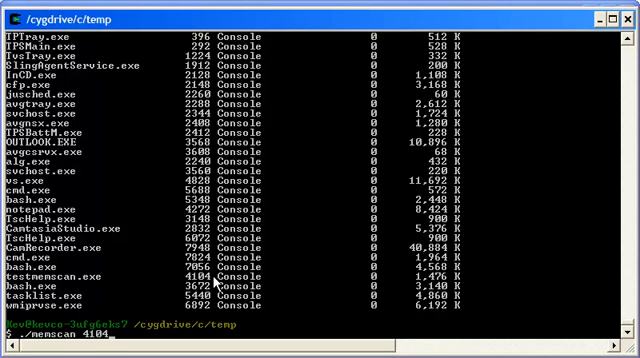
key("Return")
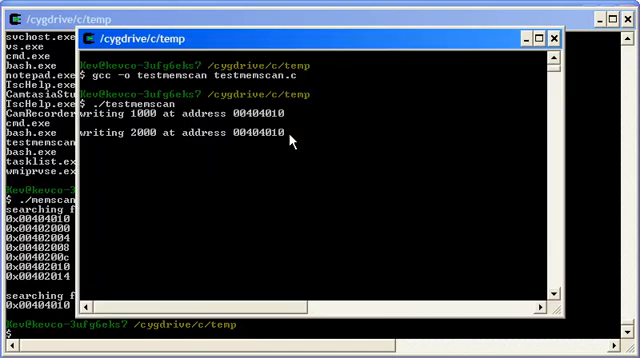
mouse_move(197, 150)
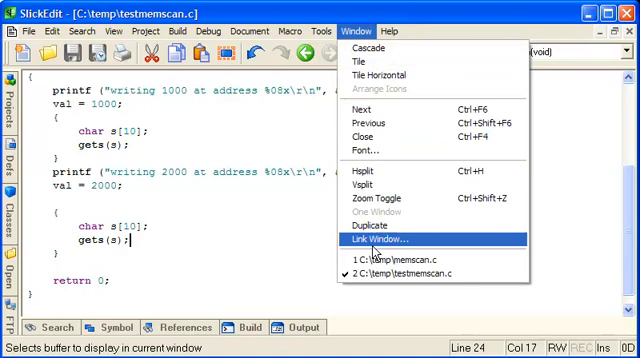
Step: Return to memscan.c and scroll to the IS_IN_SEARCH block in update_memblock
left_click(381, 260)
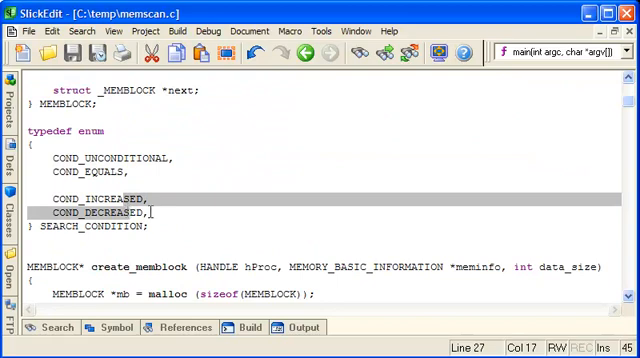
scroll("down", 3)
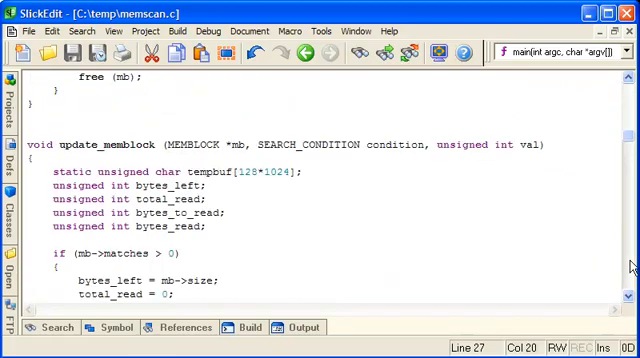
scroll("down", 3)
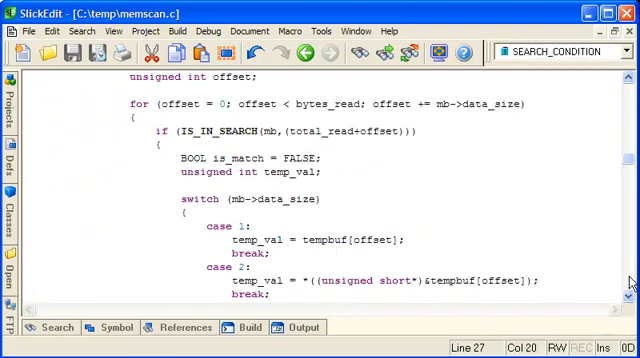
scroll("down", 3)
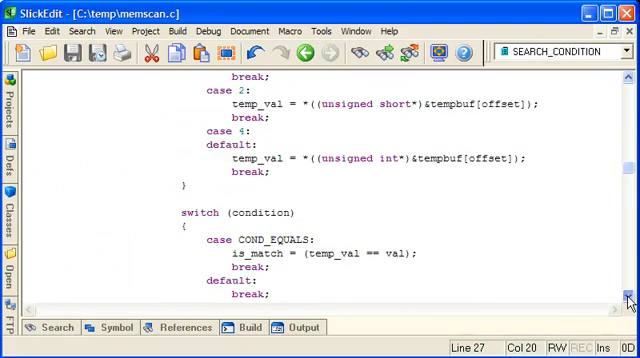
scroll("down", 3)
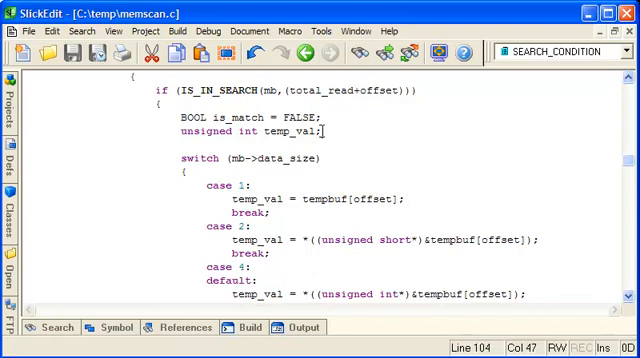
Step: Declare unsigned int prev_val = 0 below temp_val
type("unsig")
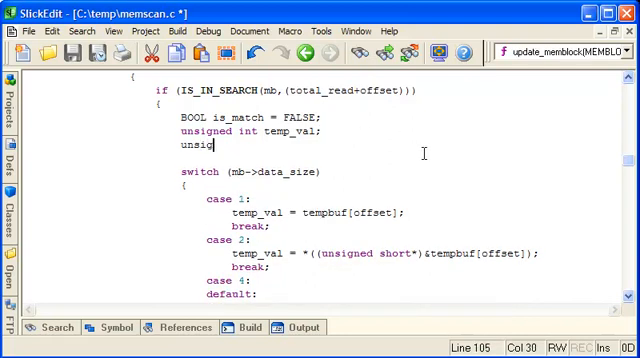
type("ned int prev_")
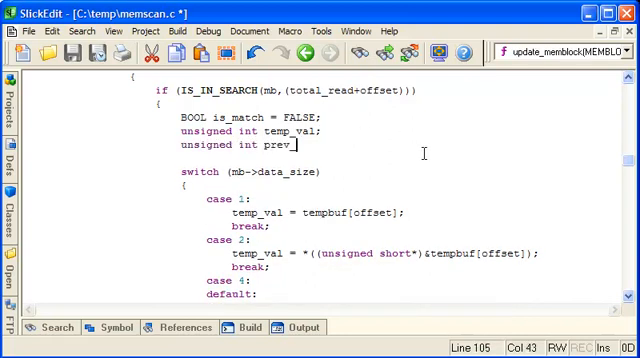
type("val")
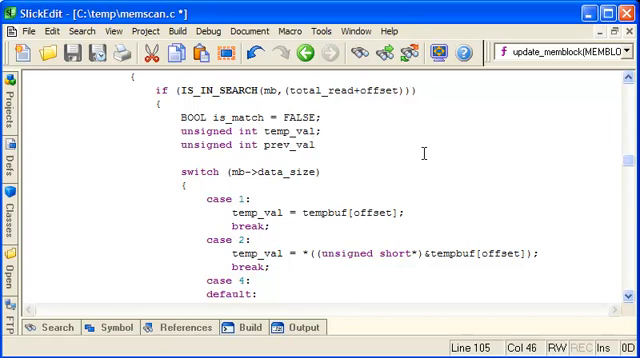
type("= 0;")
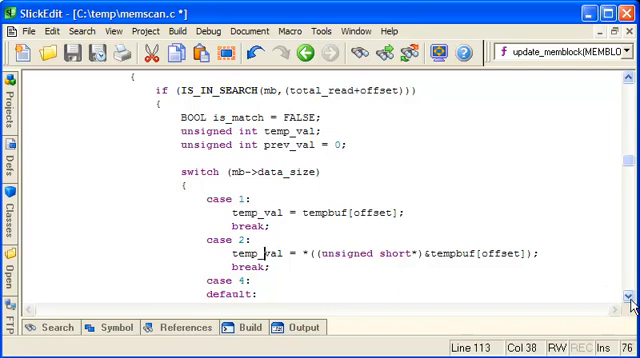
Step: Add prev_val reads from mb->buffer[total_read+offset] in the data_size cases
scroll("down", 3)
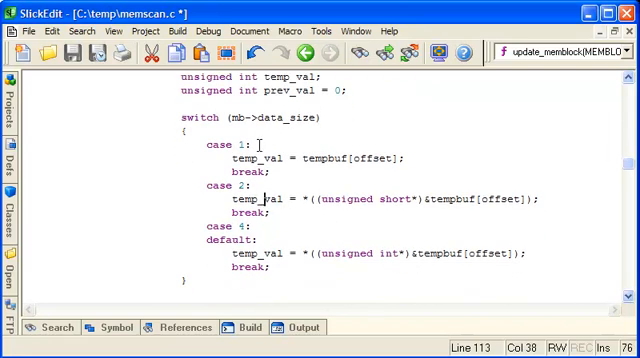
left_click(257, 146)
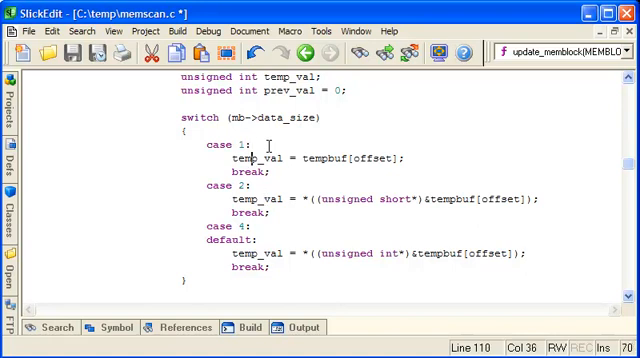
type("prev")
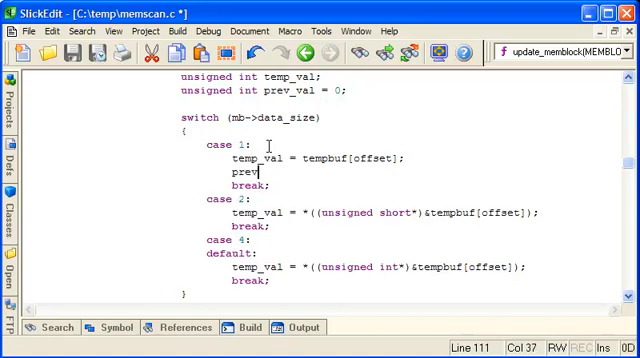
type("_val")
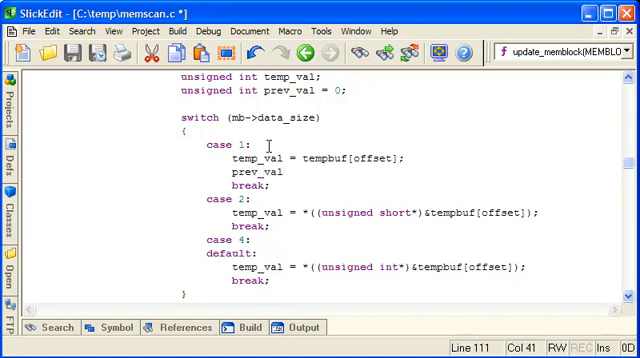
type("= *")
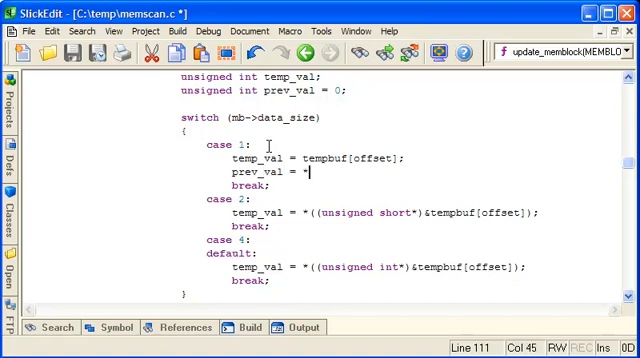
type("((un")
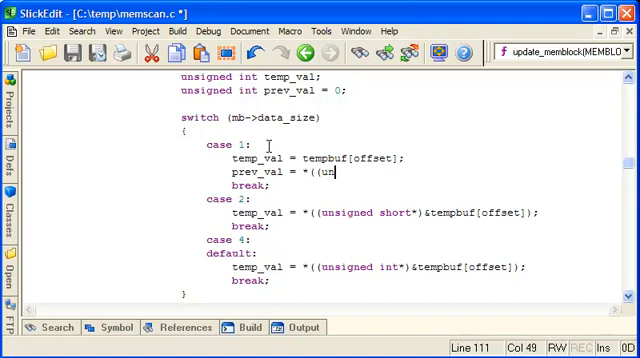
type("signed char*")
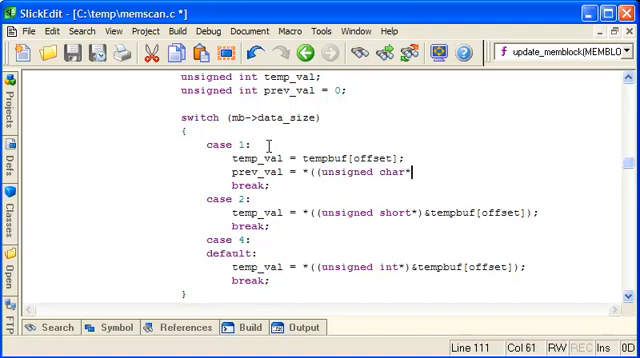
type(")&mb")
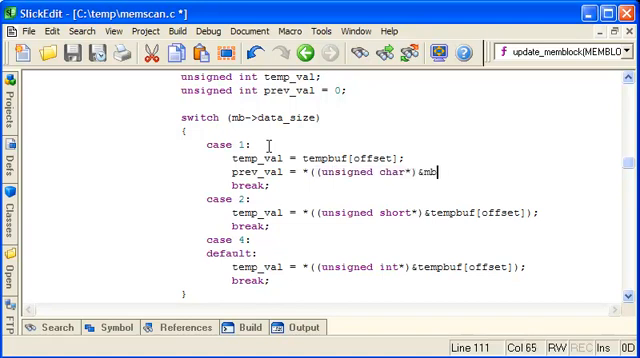
type("->buffer")
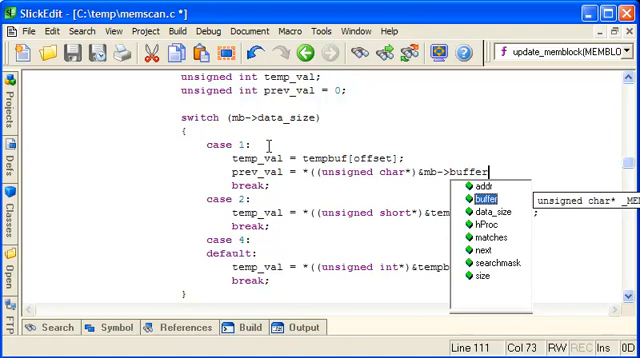
type("[total_rea")
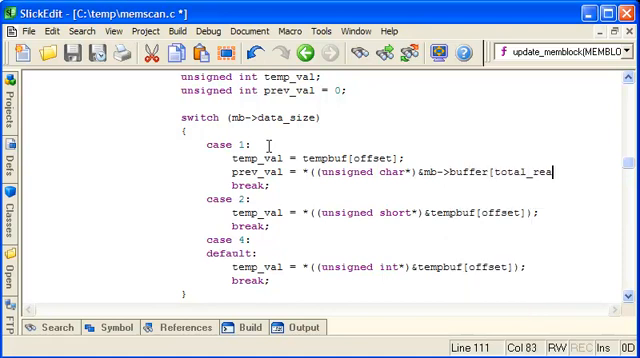
type("+offset]);")
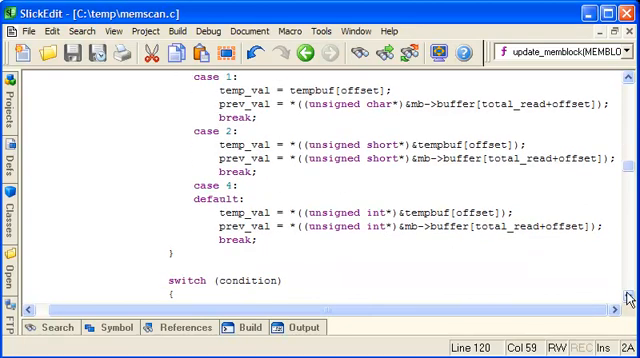
Step: Add case COND_INCREASED setting is_match = (temp_val > prev_val)
scroll("down", 3)
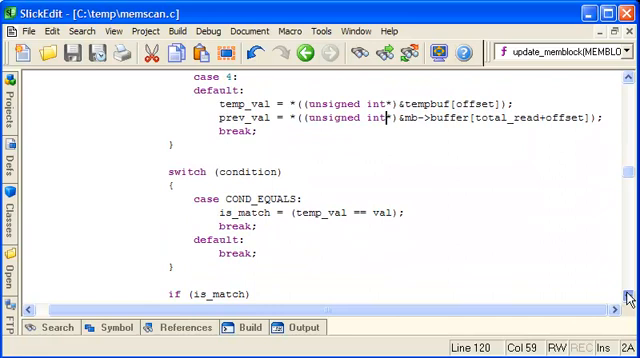
scroll("down", 3)
type("case")
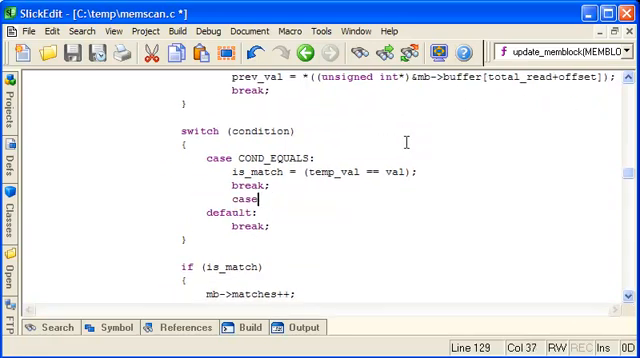
type("COND_")
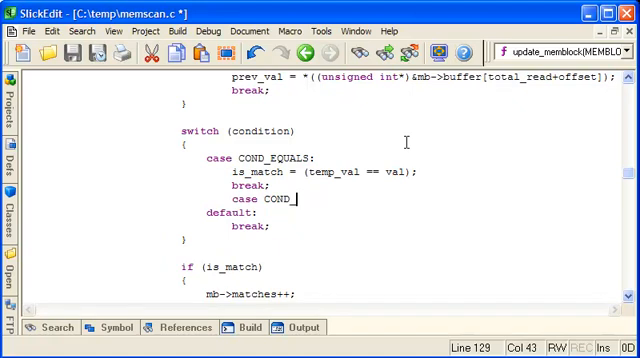
type("INCREASED:")
type("is_match")
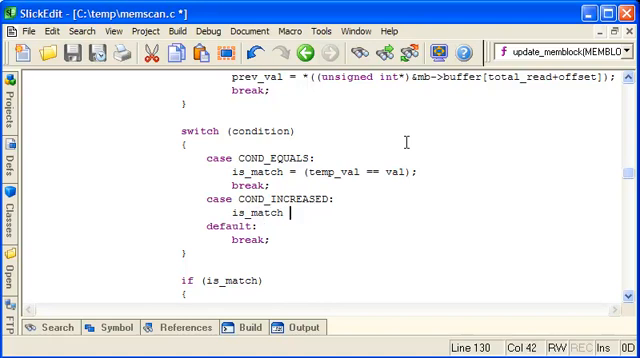
type("=")
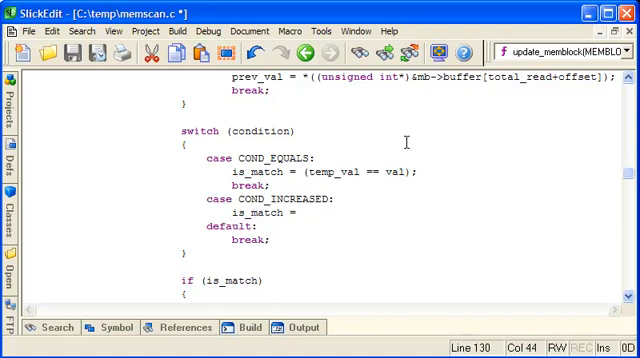
type("(temp")
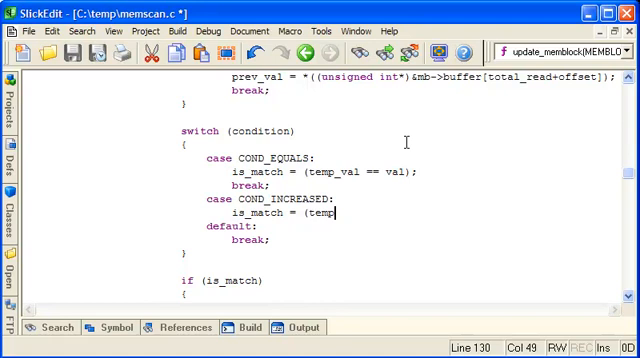
type("val")
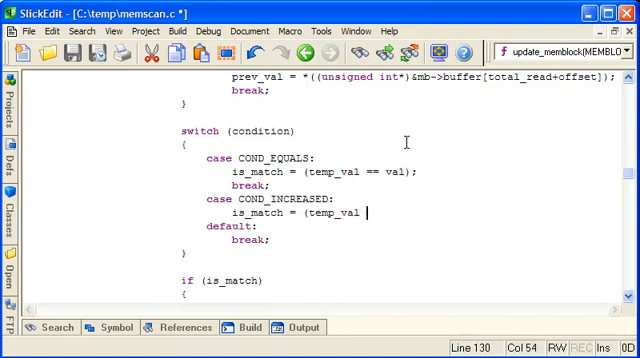
type(">")
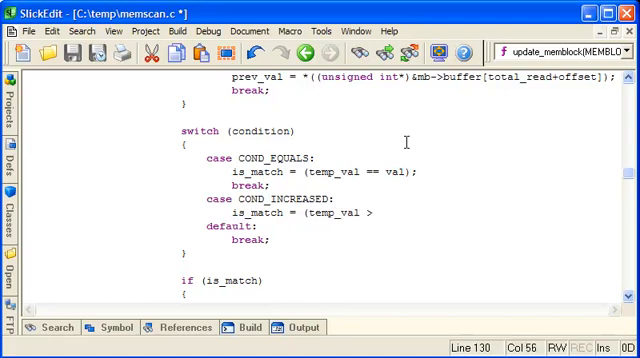
type("prev_val);")
type("break")
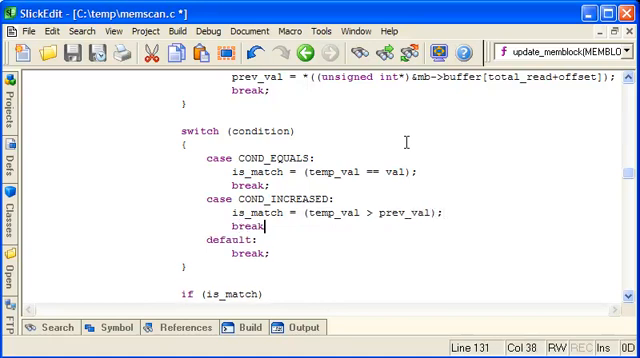
Step: Add case COND_DECREASED setting is_match = (temp_val < prev_val)
type("case")
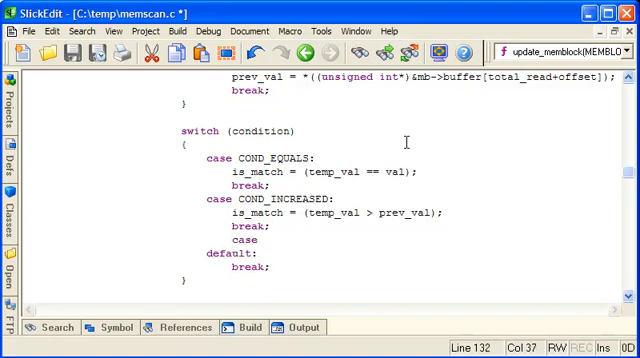
type("COND_")
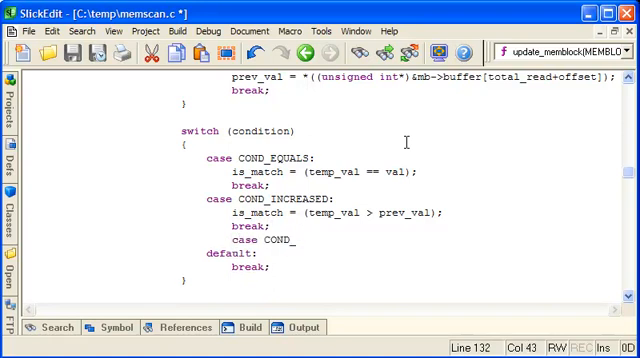
type("DECREASED:")
type("i")
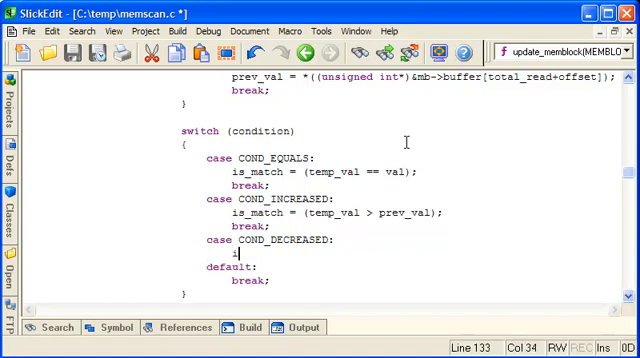
type("s_match")
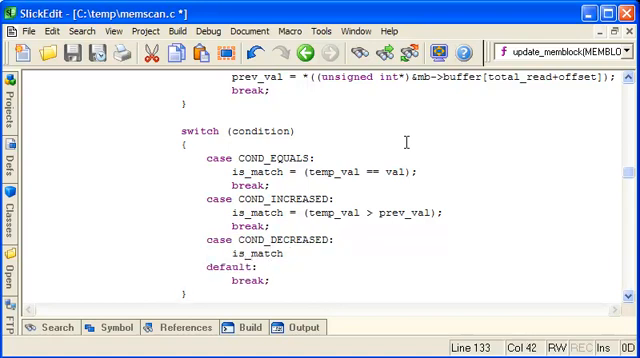
type("= (temp")
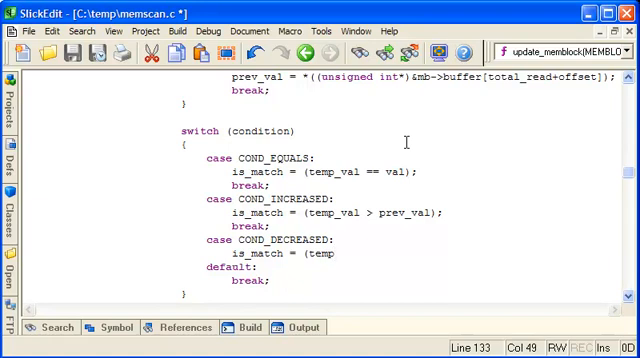
type("_val < pre")
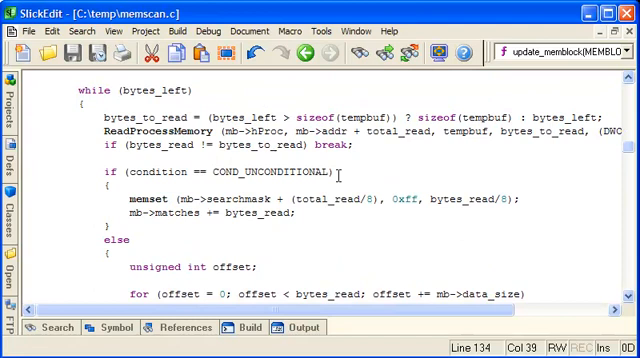
double_click(468, 131)
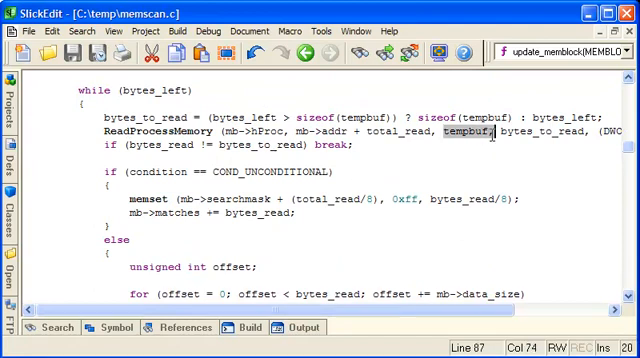
scroll("down", 3)
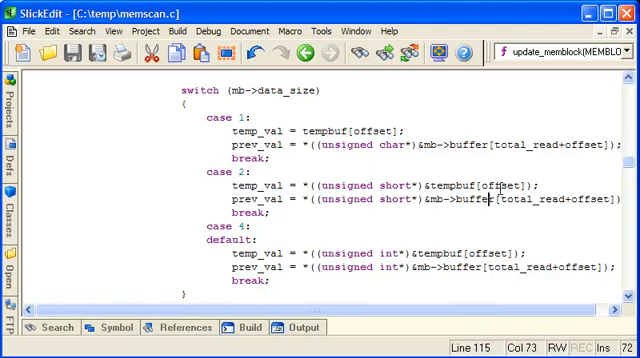
scroll("down", 3)
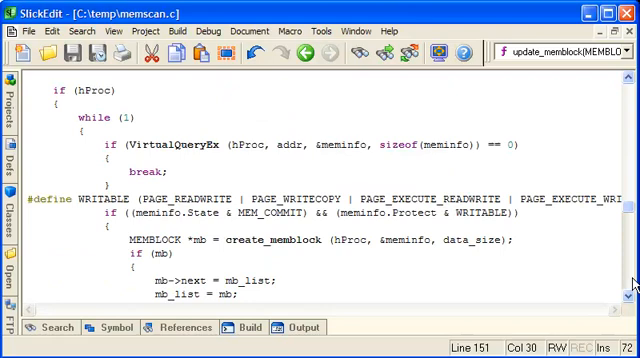
Step: Make the second search print "searching for decreased" and use COND_DECREASED
scroll("down", 3)
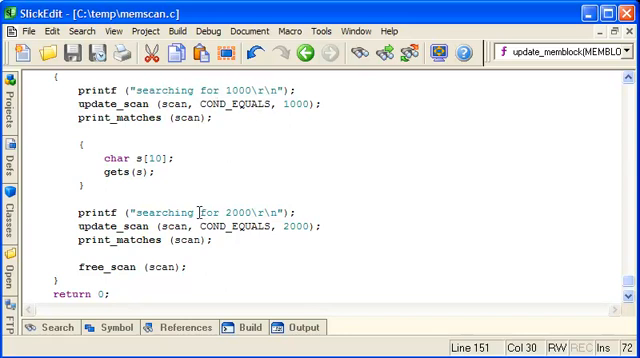
left_click(237, 224)
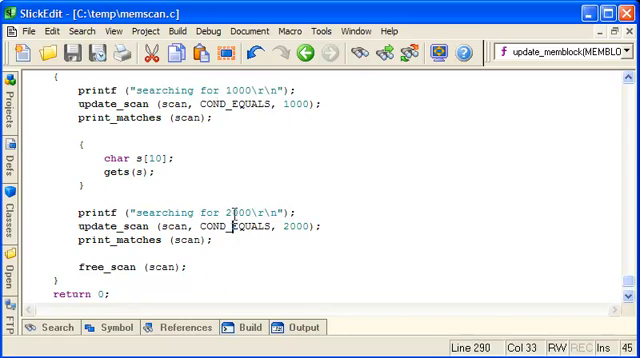
type("decreased")
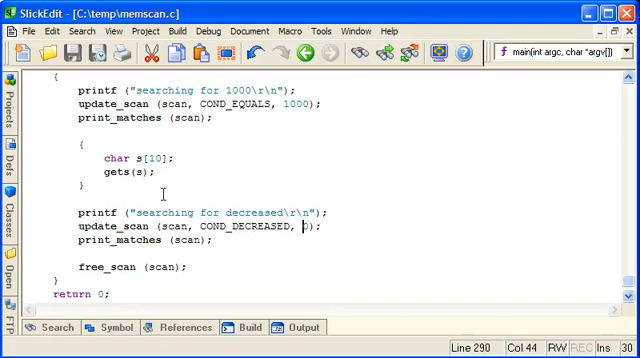
left_click(348, 30)
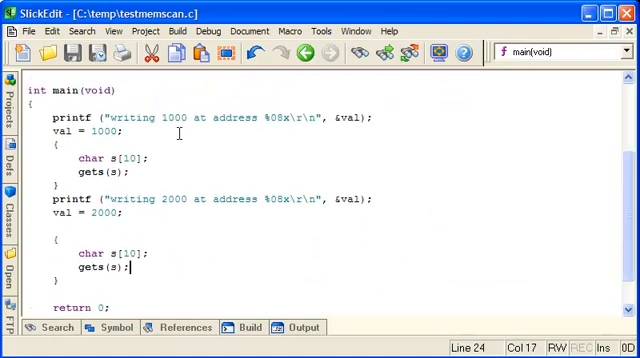
Step: Replace 2000 with 999 in testmemscan.c's second printf
double_click(170, 198)
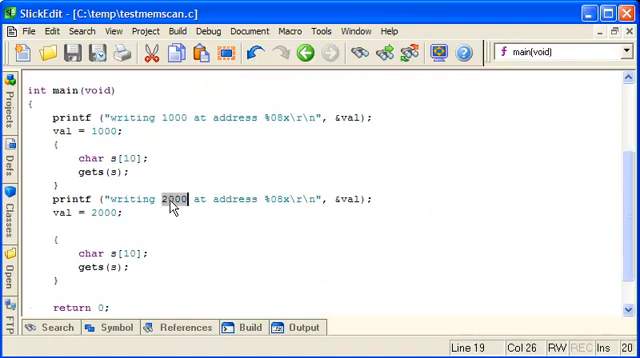
type("999")
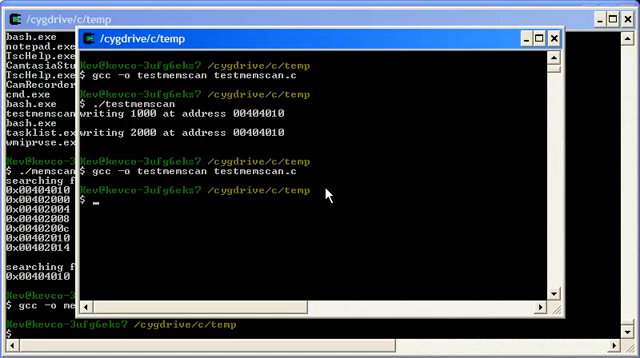
Step: Rerun ./testmemscan to write 999, then return to memscan.c from the open-files list
type("./testmemscan")
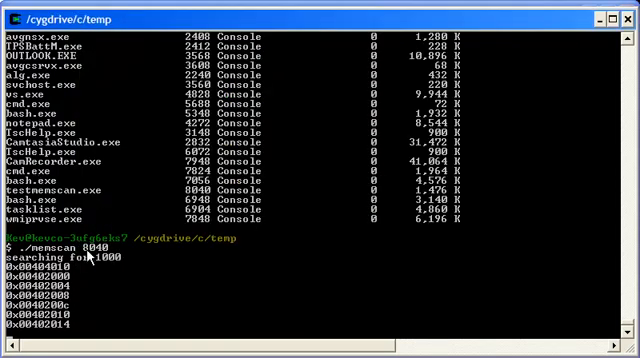
mouse_move(258, 273)
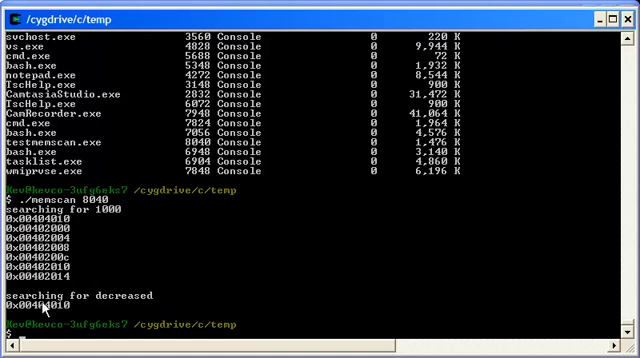
mouse_move(40, 300)
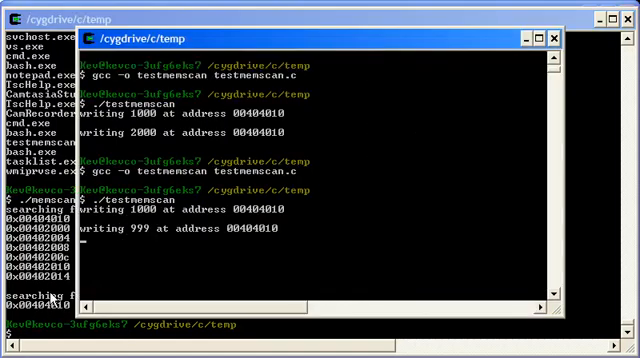
mouse_move(345, 137)
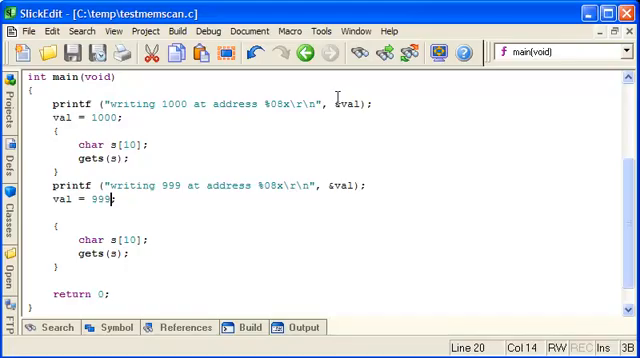
left_click(355, 31)
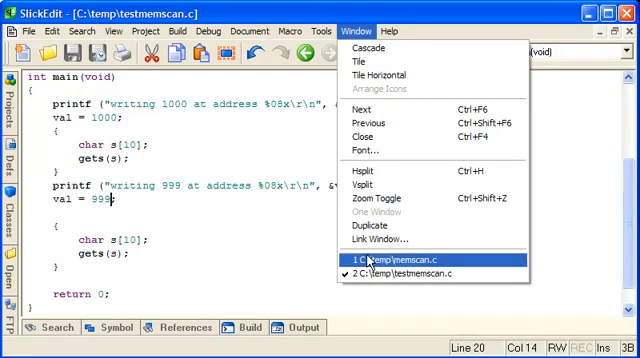
left_click(393, 269)
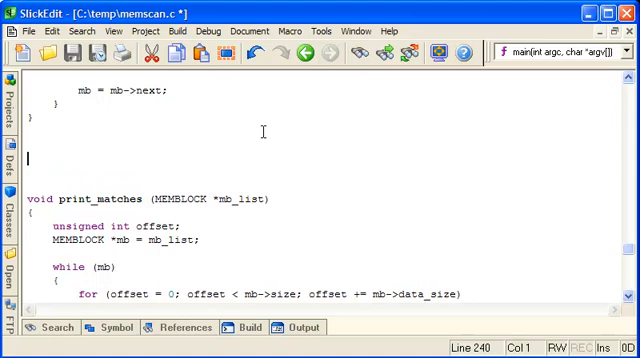
Step: Write the poke signature with hProc, int data_size, unsigned int addr and unsigned int val
type("void")
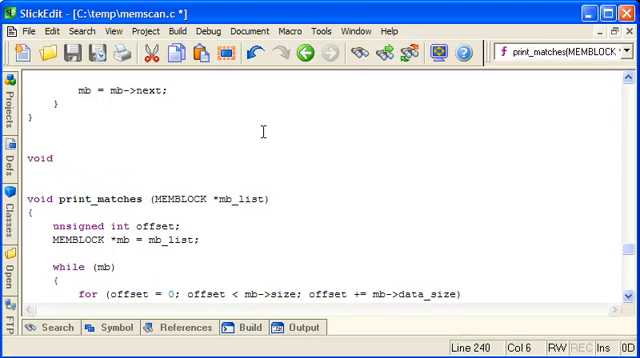
type("poke (HANDLE hP")
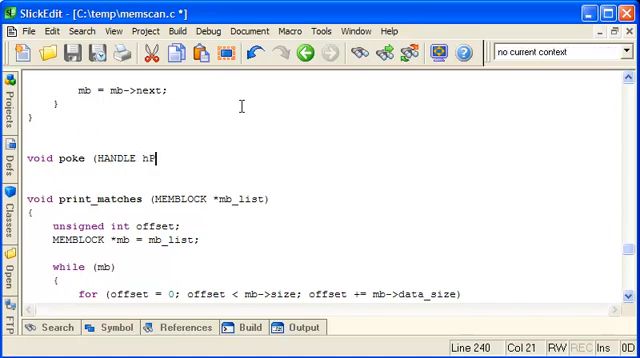
type("roc, int")
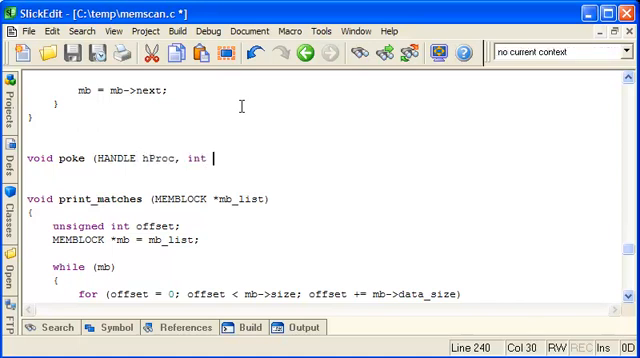
type("data_size,")
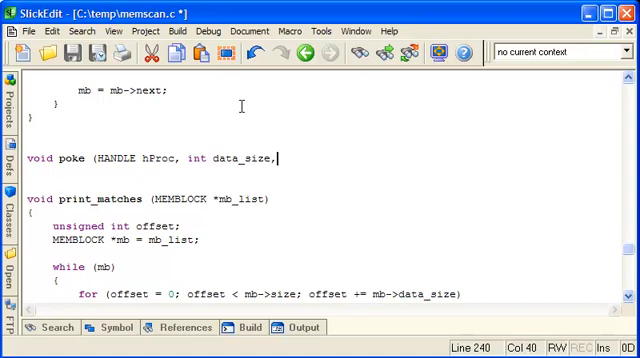
type("unsigned inat")
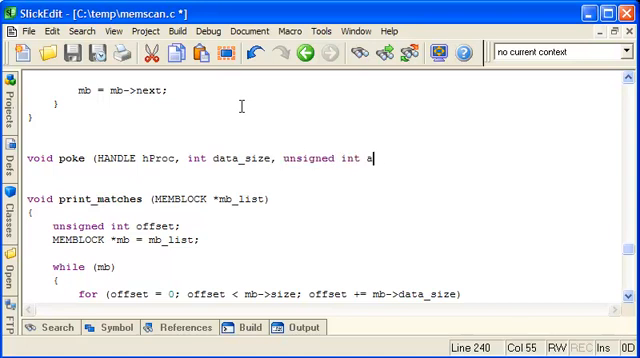
type("ddr")
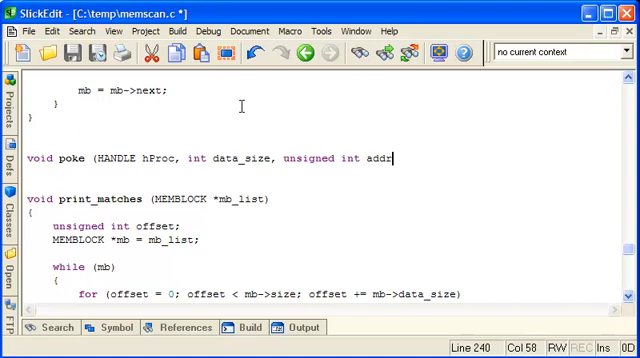
type(", u")
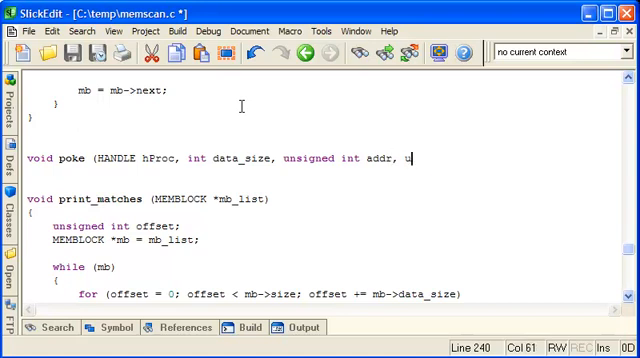
type("nsigned int val)")
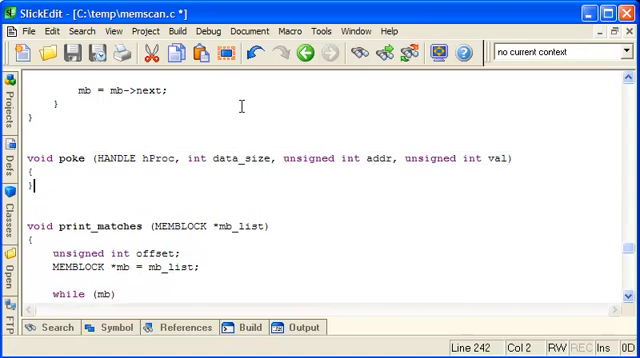
Step: Begin an if around WriteProcessMemory(hProc, (void*)addr, &val, data_size
type("if")
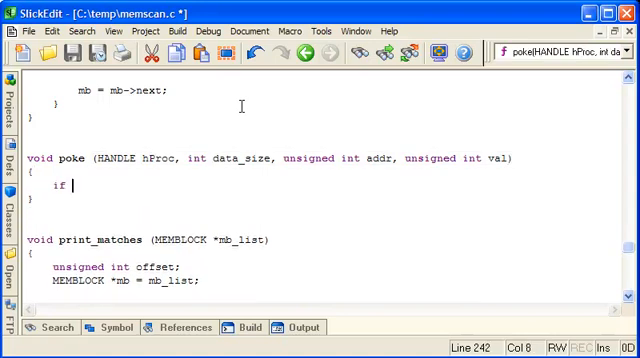
type("(WritePr")
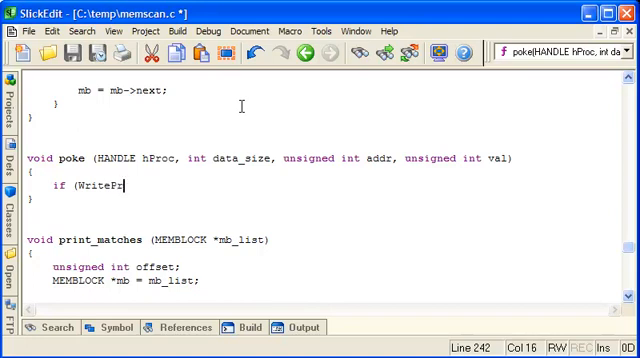
type("ocessMemory")
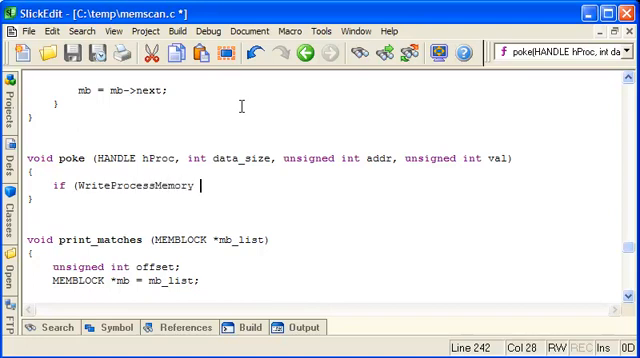
type("(hProc")
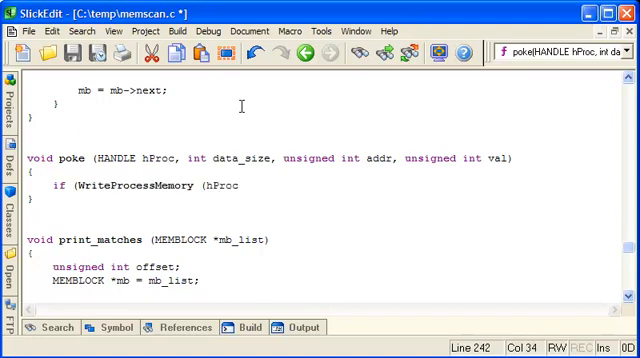
type(",")
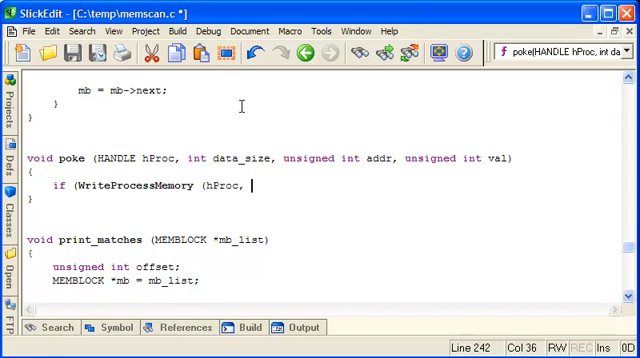
type(")")
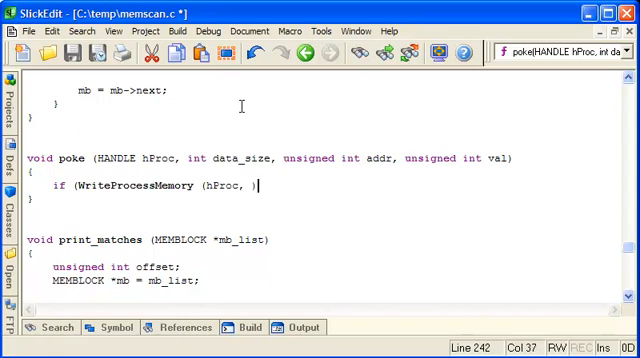
type("(void*")
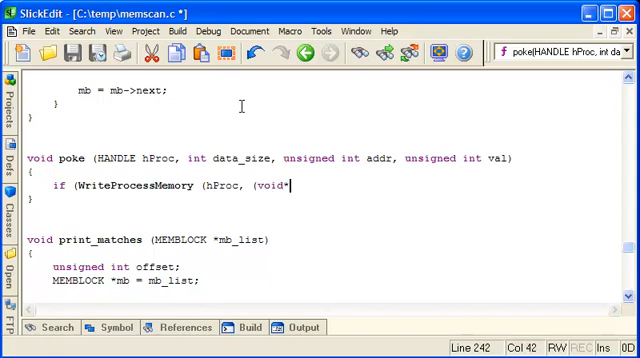
type("addr,")
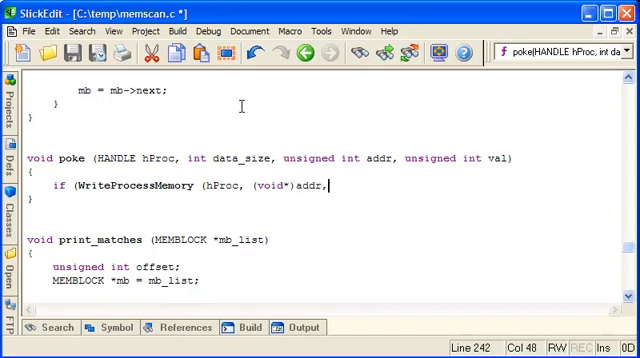
type("&val")
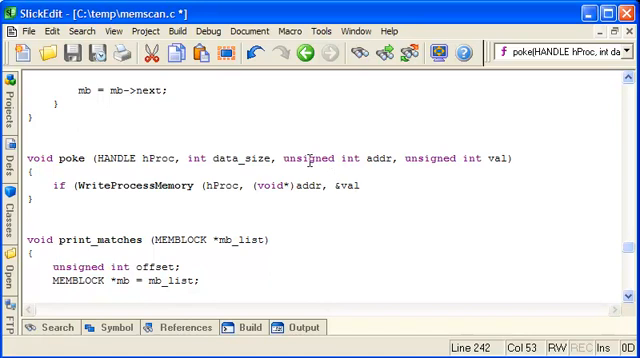
type(", data")
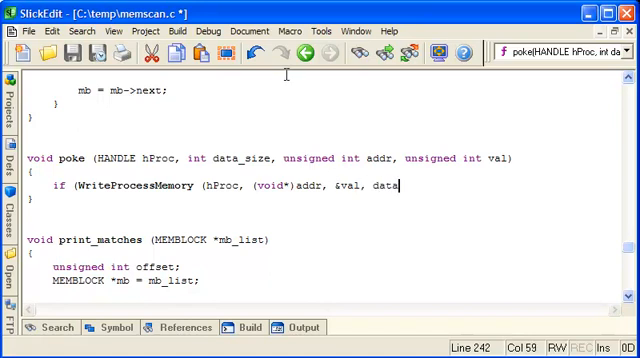
type("_size")
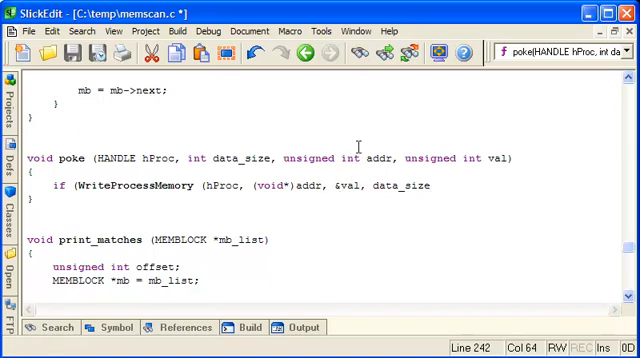
mouse_move(351, 138)
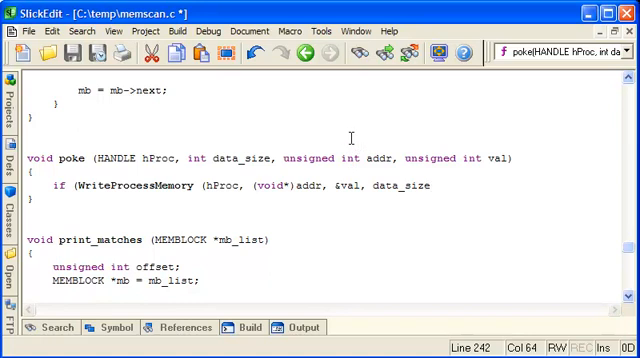
Step: Close the call with NULL, test == 0, and printf "poke failed\r\n"
type(", NULL")
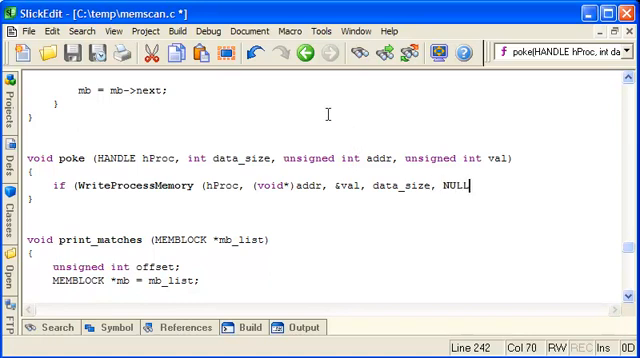
type(")")
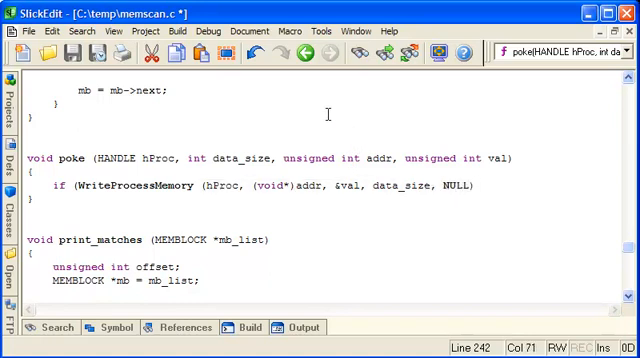
type("== 0)")
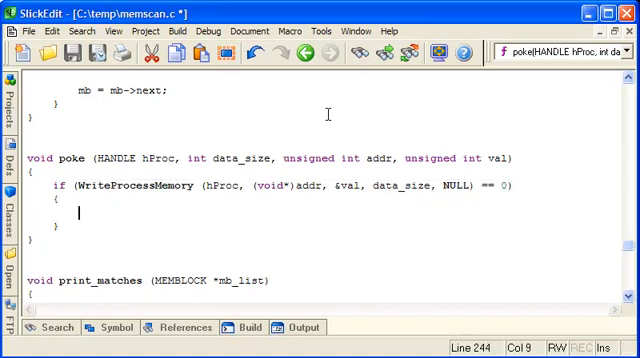
type("printf (\"")
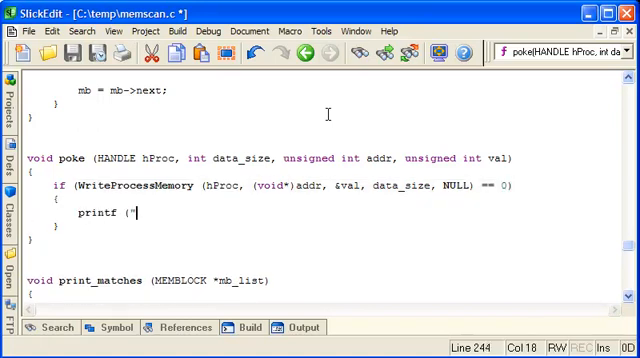
type("poke failed")
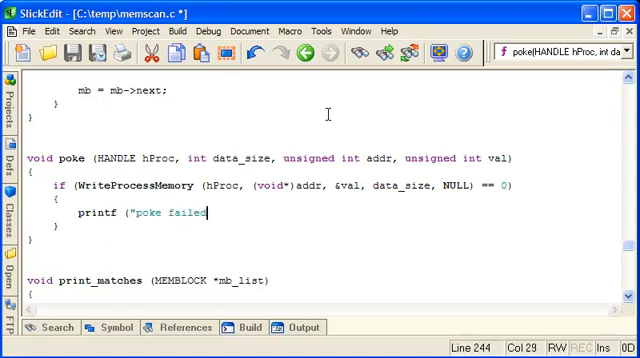
type("\\r\\n\");")
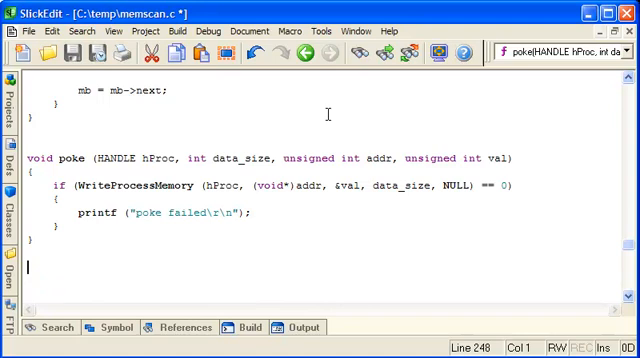
Step: Type the peek signature: peek(HANDLE hProc, int data_size, unsigned int addr)
type("void peek")
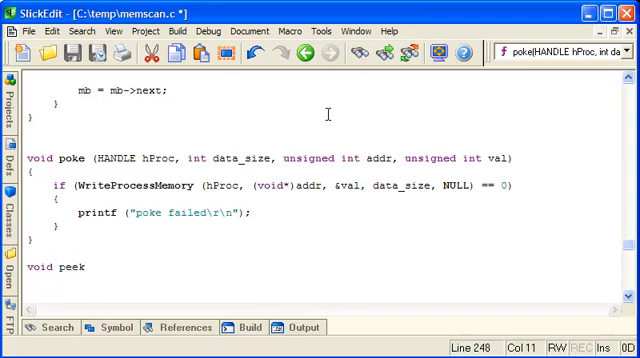
type("(HANDLE")
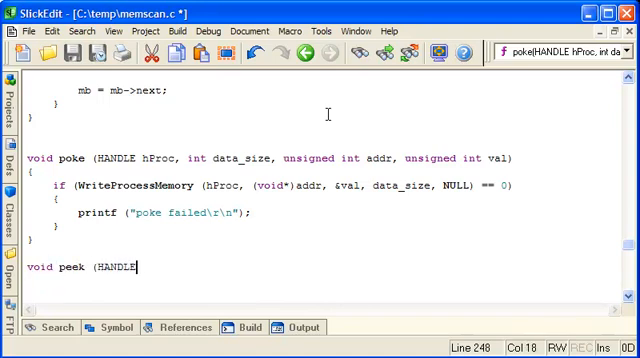
type("hProc, int")
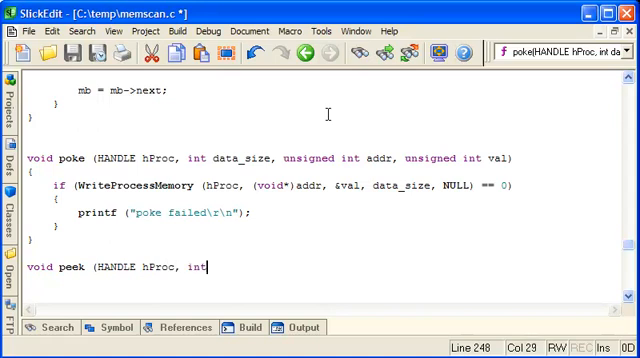
type("data")
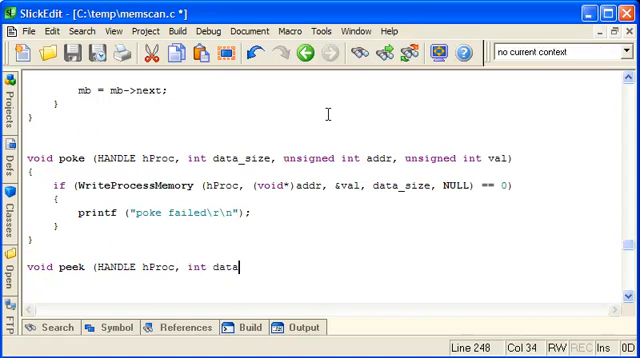
type("_size, unsig")
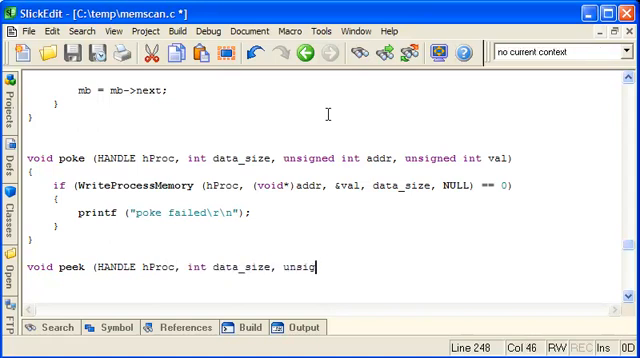
type("ned int a")
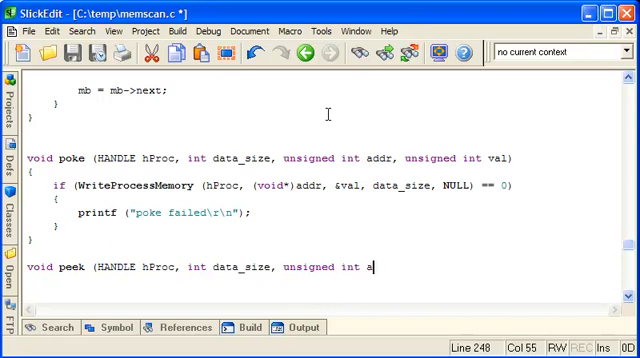
type("ddr)")
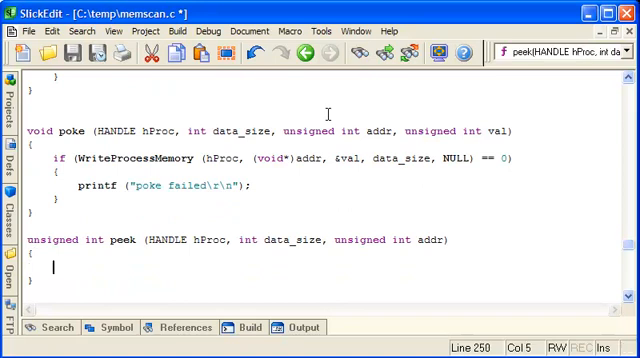
Step: Declare unsigned int val = 0 and start if (ReadProcessMemory(hProc, (void*)addr, &val
type("unsigned int v")
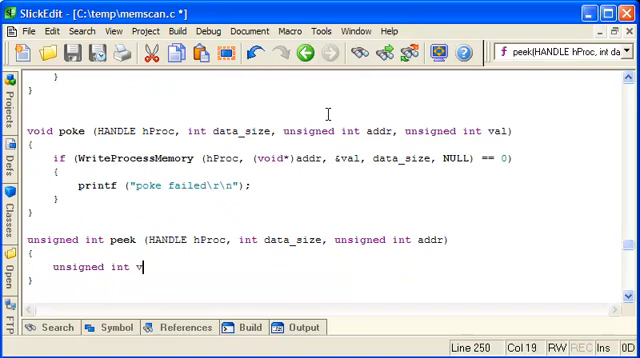
type("al = 0;")
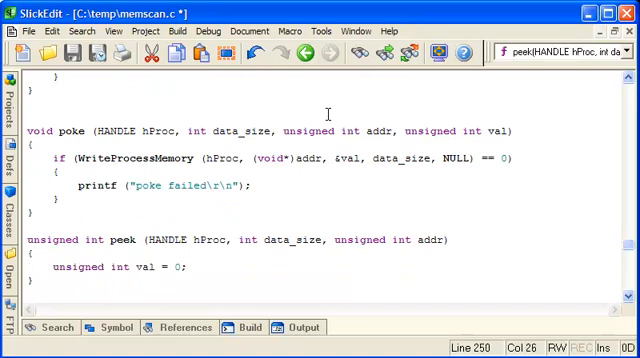
type("if (")
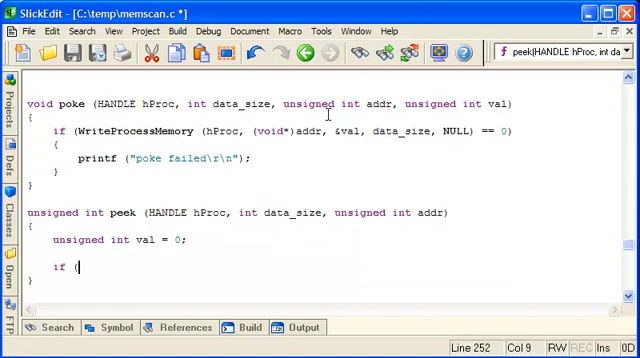
type("ReadProc")
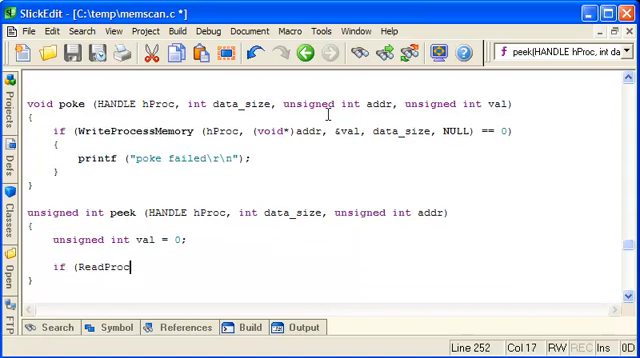
type("essMemory (h")
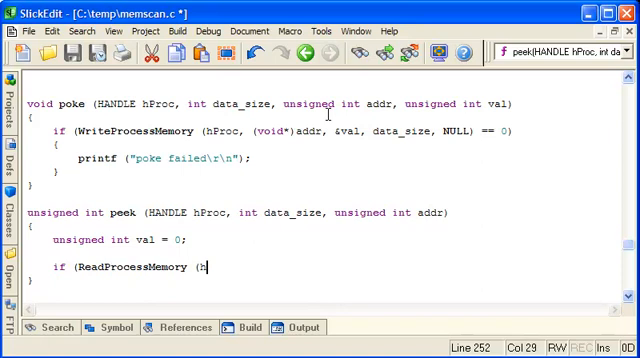
type("Proc, (voi")
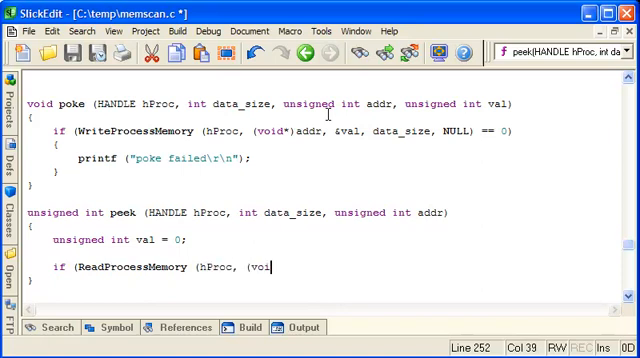
type("d*)addr")
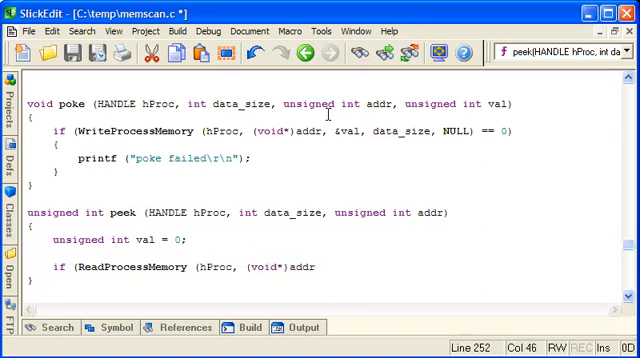
type(", &a")
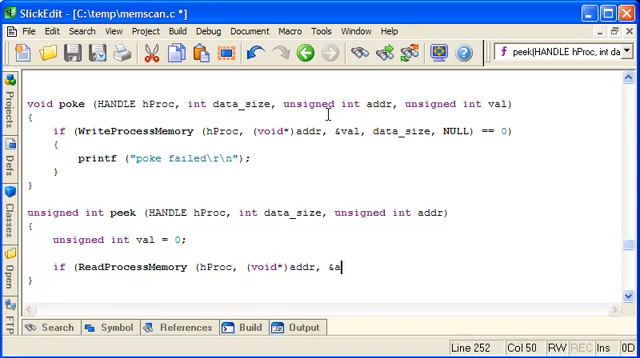
type("val")
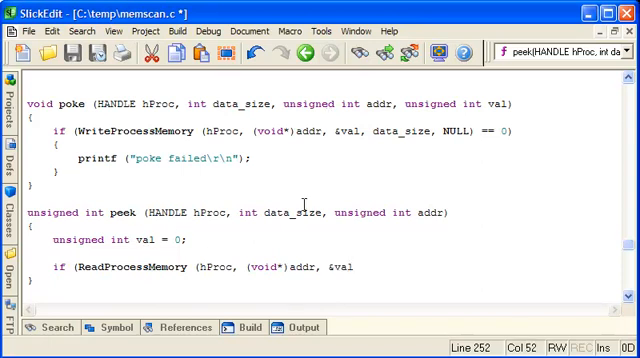
Step: Finish the call with data_size and NULL, printf "peek failed\r\n", and return val
type("data_")
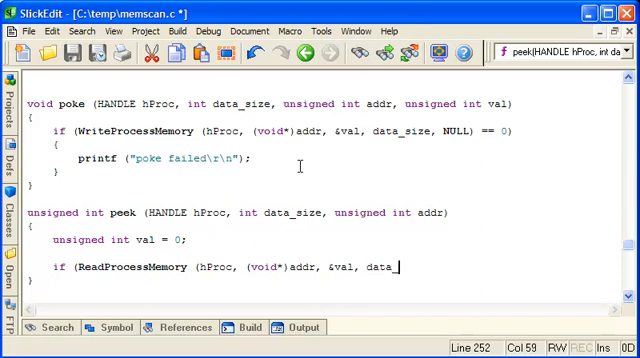
type("size, NULL) == 0")
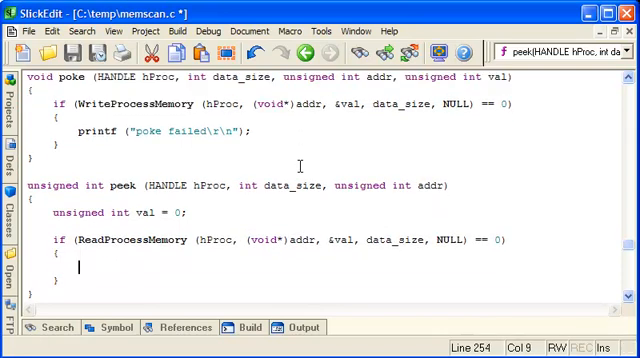
type("printf (\"")
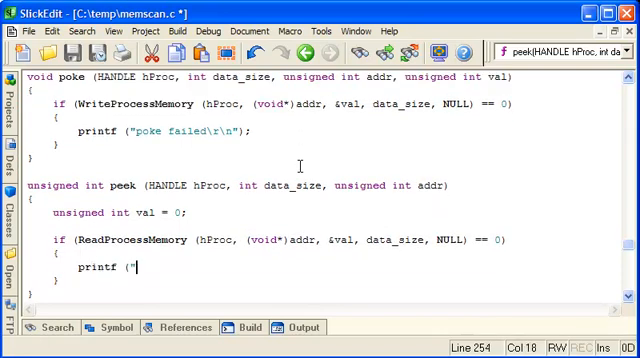
type("peek failed")
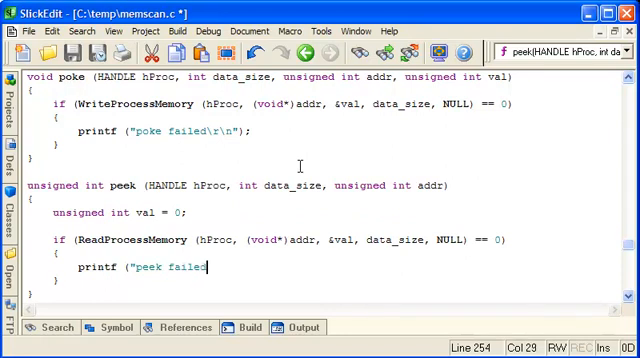
type("\\r\\n\")1;")
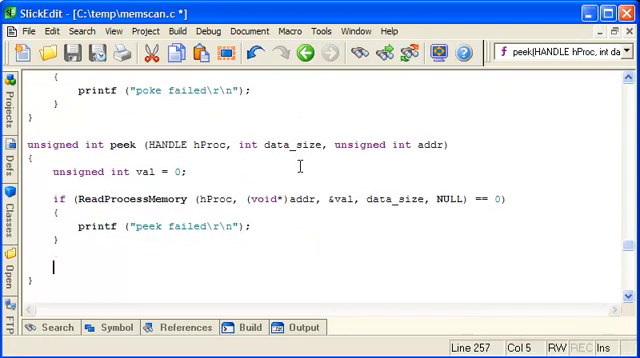
type("return val")
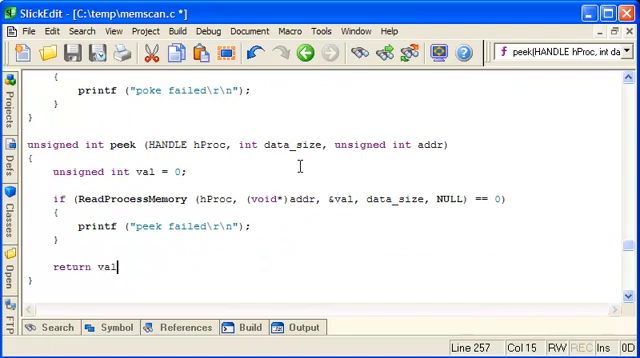